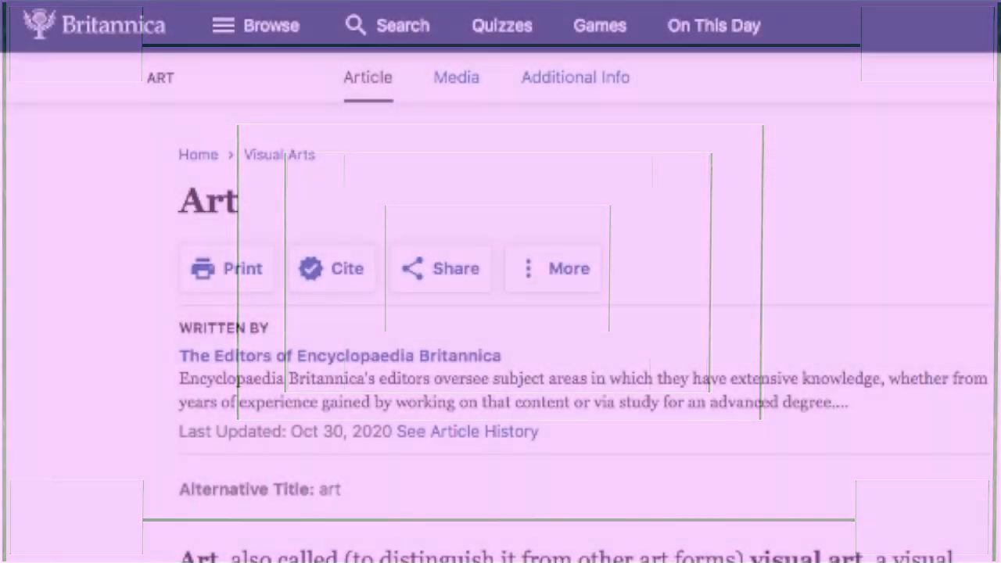
Step: Scroll the Art article past the header to its first paragraph and the Mona Lisa image
{"action": "scroll", "scroll_direction": "down", "scroll_amount": 3}
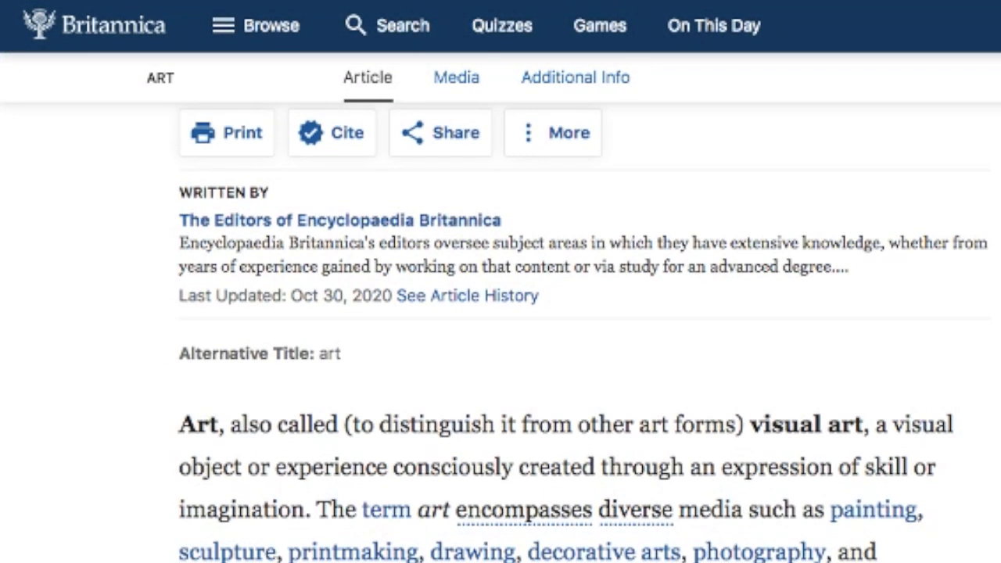
{"action": "scroll", "scroll_direction": "down", "scroll_amount": 3}
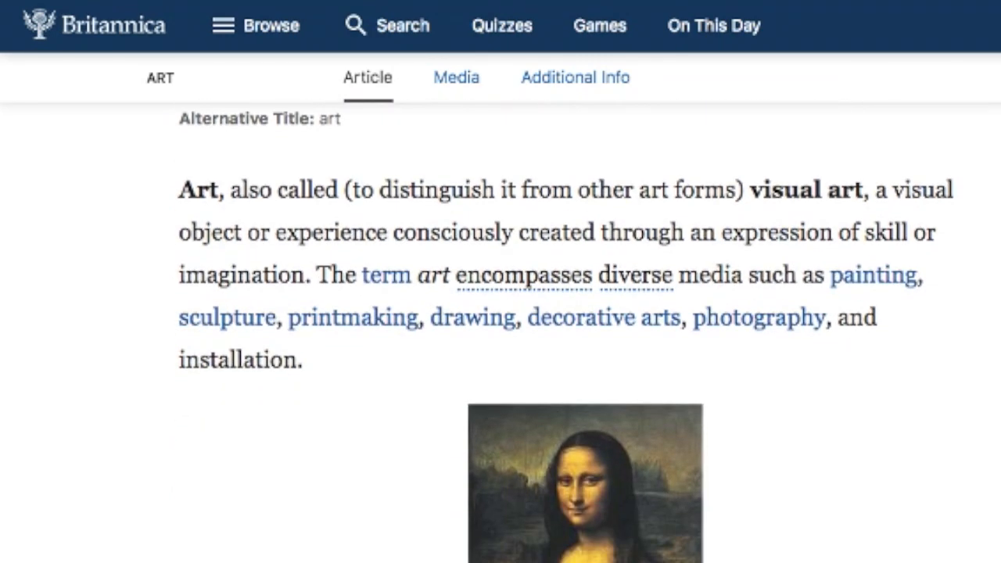
{"action": "scroll", "scroll_direction": "down", "scroll_amount": 3}
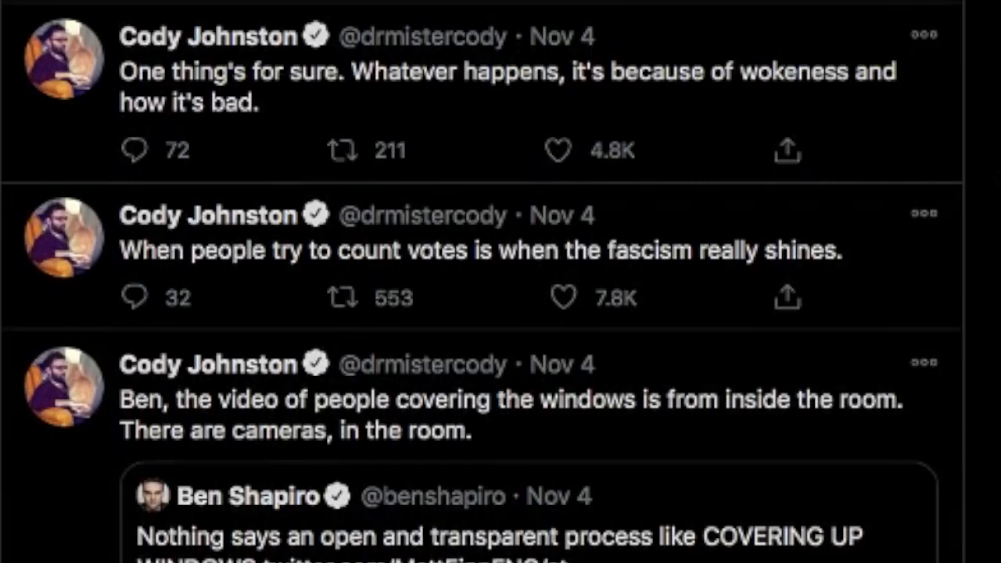
Step: Scroll the Nov 4 tweets down to The Onion's ballot-measure retweet and select it
{"action": "scroll", "scroll_direction": "down", "scroll_amount": 3}
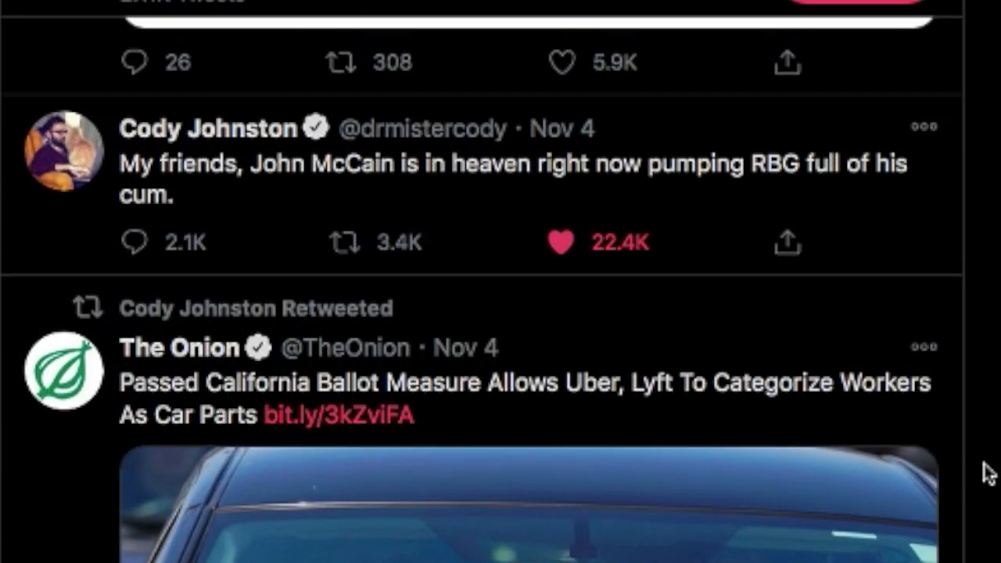
{"action": "left_click", "coordinate": [508, 164]}
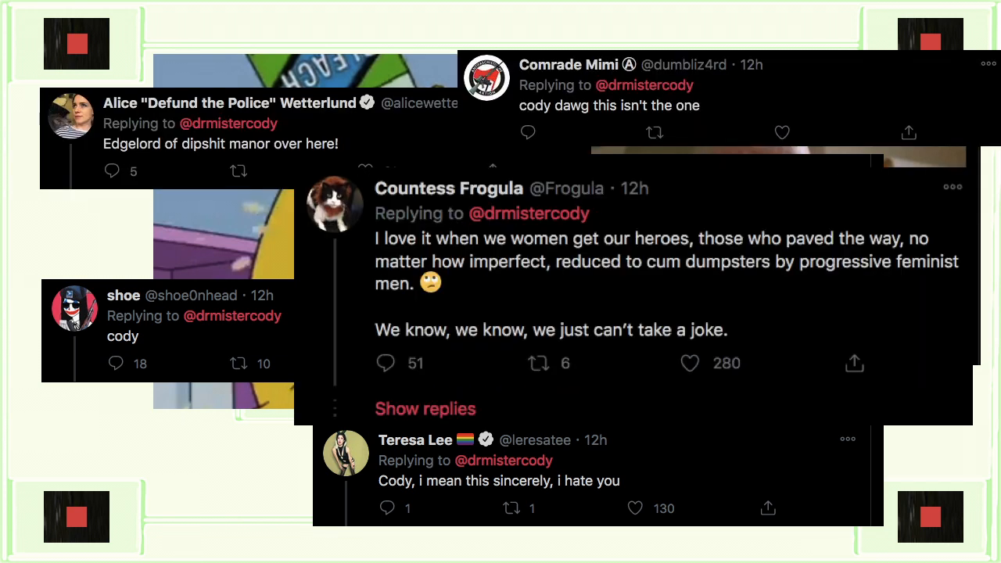
Step: Scroll through the tweet's replies before returning to the Britannica Art article
{"action": "scroll", "scroll_direction": "down", "scroll_amount": 3}
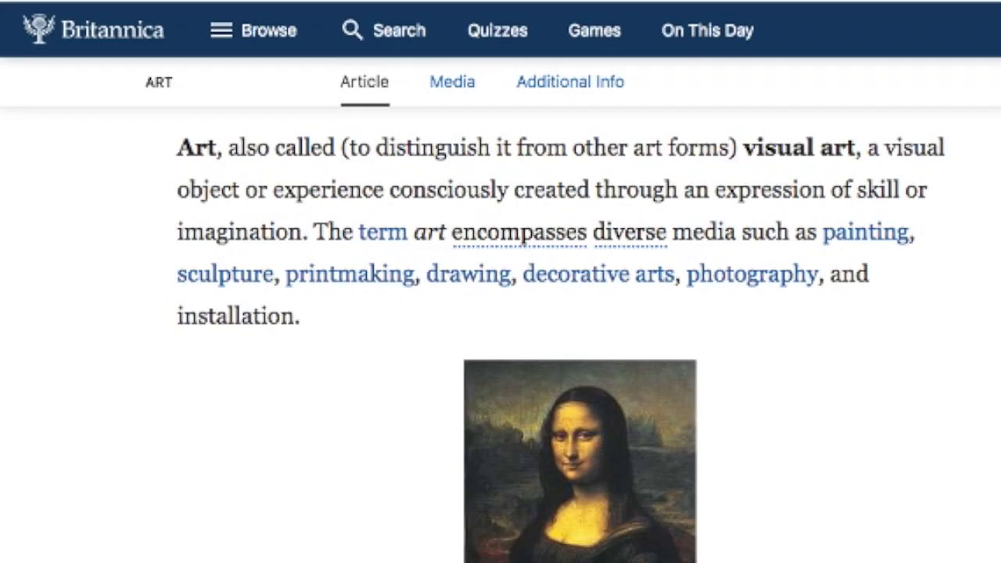
Step: Scroll the Art article down to the 20th-century passage on Duchamp's 1917 Fountain and its photo
{"action": "scroll", "scroll_direction": "down", "scroll_amount": 3}
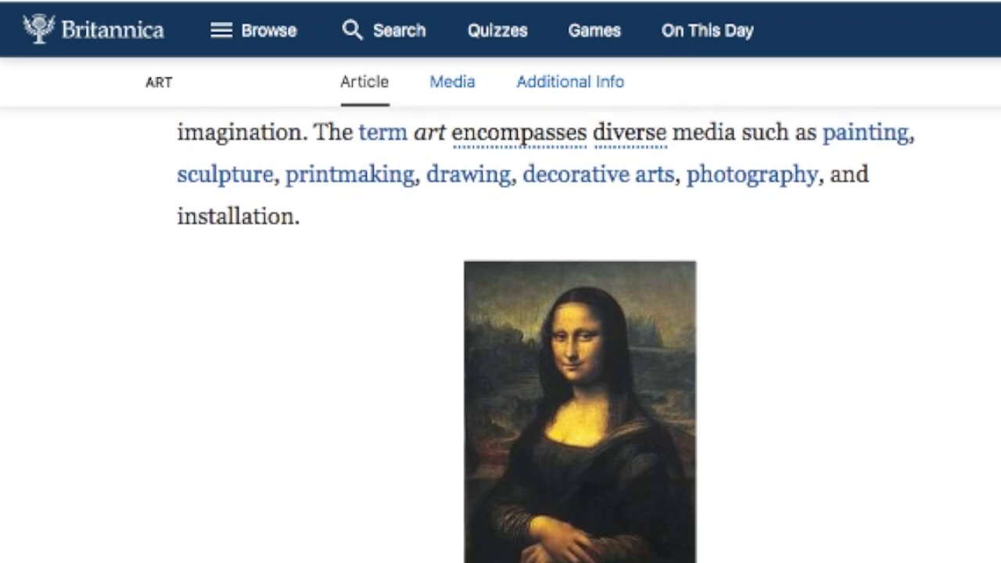
{"action": "scroll", "scroll_direction": "down", "scroll_amount": 3}
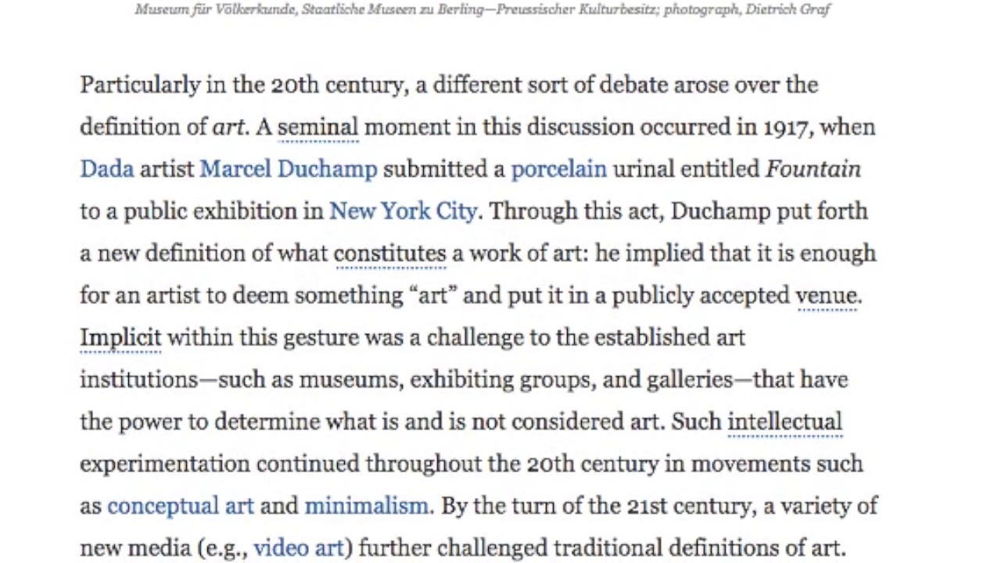
{"action": "scroll", "scroll_direction": "down", "scroll_amount": 3}
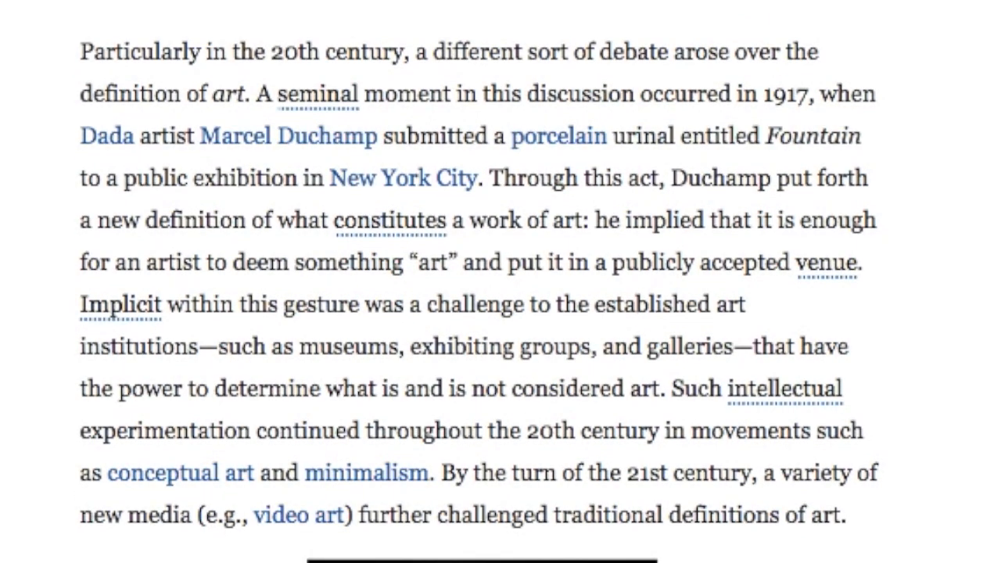
{"action": "scroll", "scroll_direction": "down", "scroll_amount": 3}
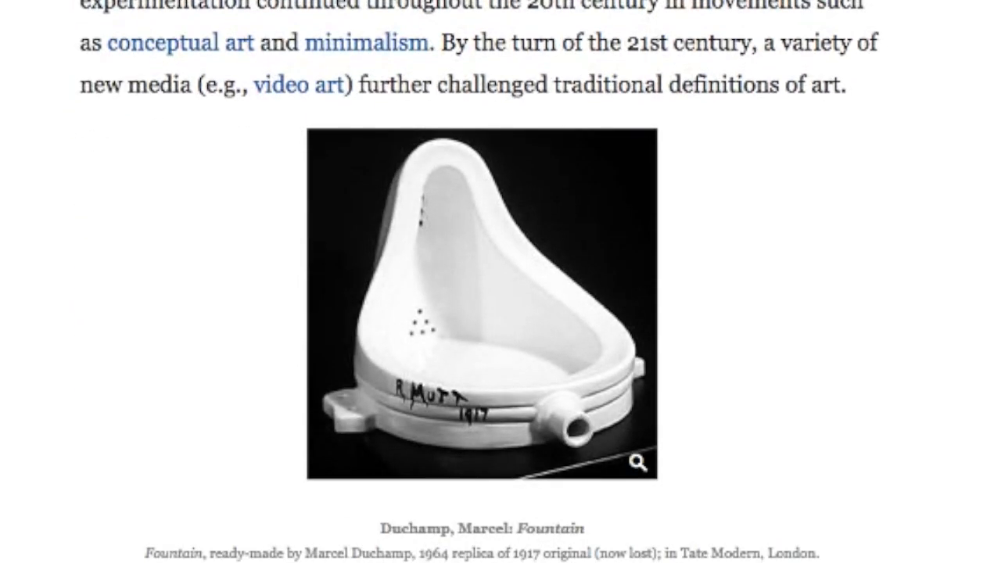